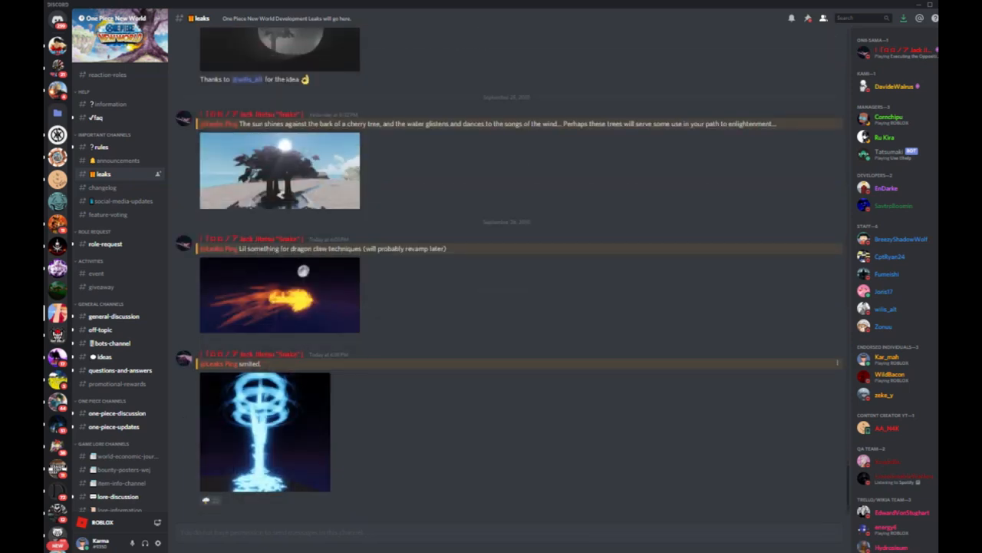
Scroll back through the #leaks channel's older preview posts.
click(265, 430)
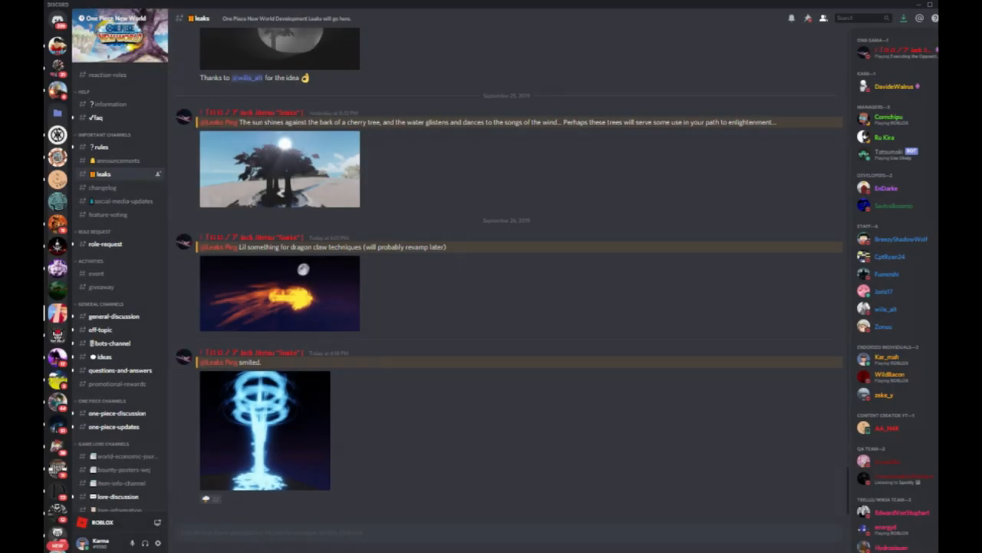
click(279, 294)
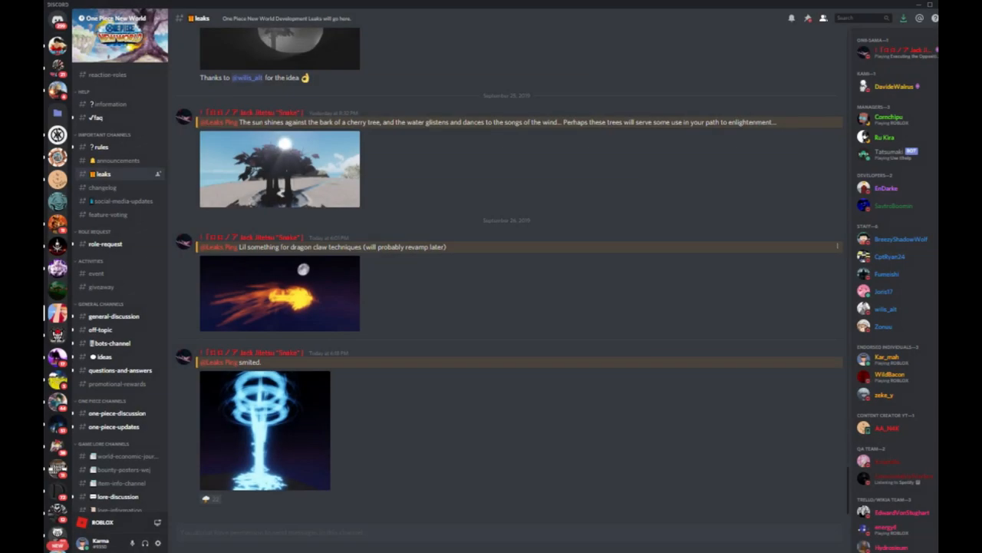
click(279, 169)
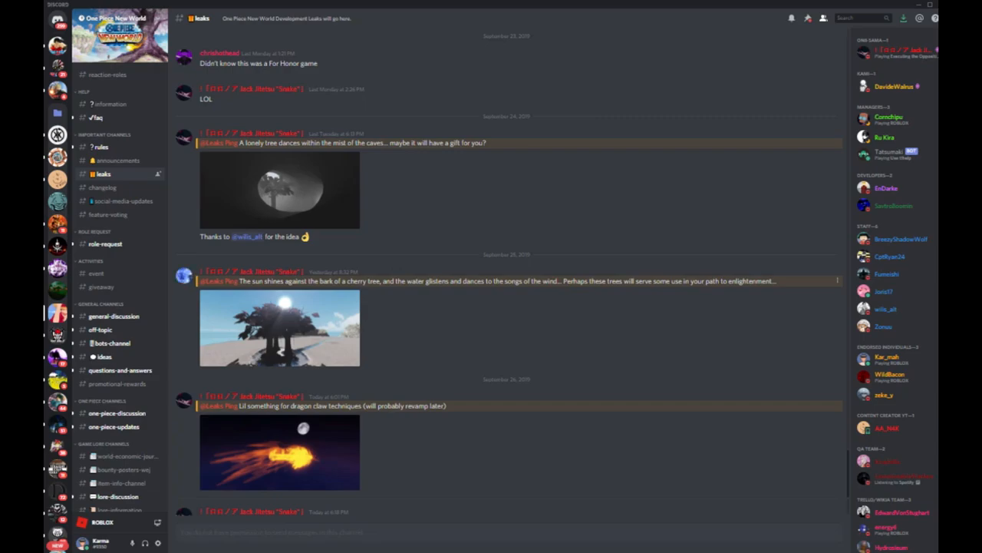
click(280, 327)
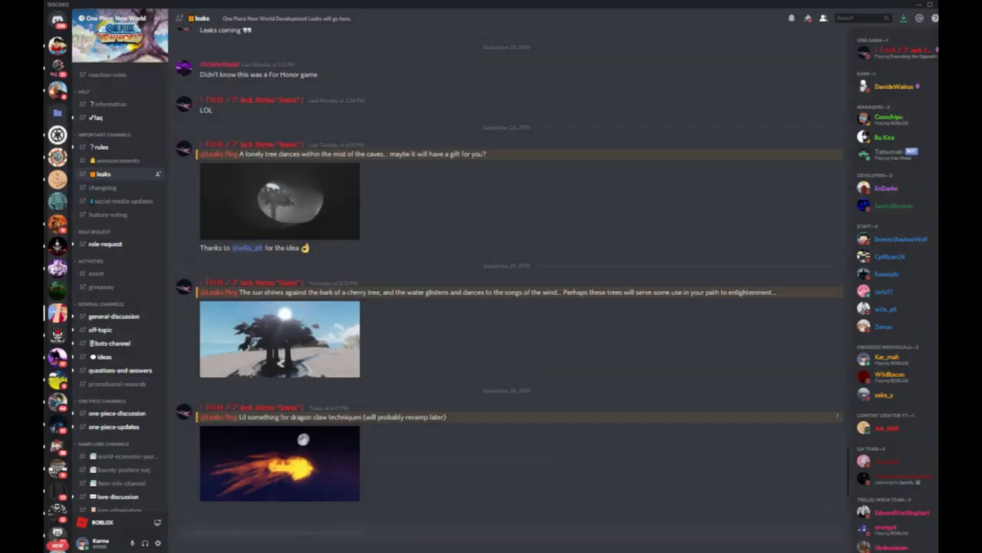
scroll(up, 3)
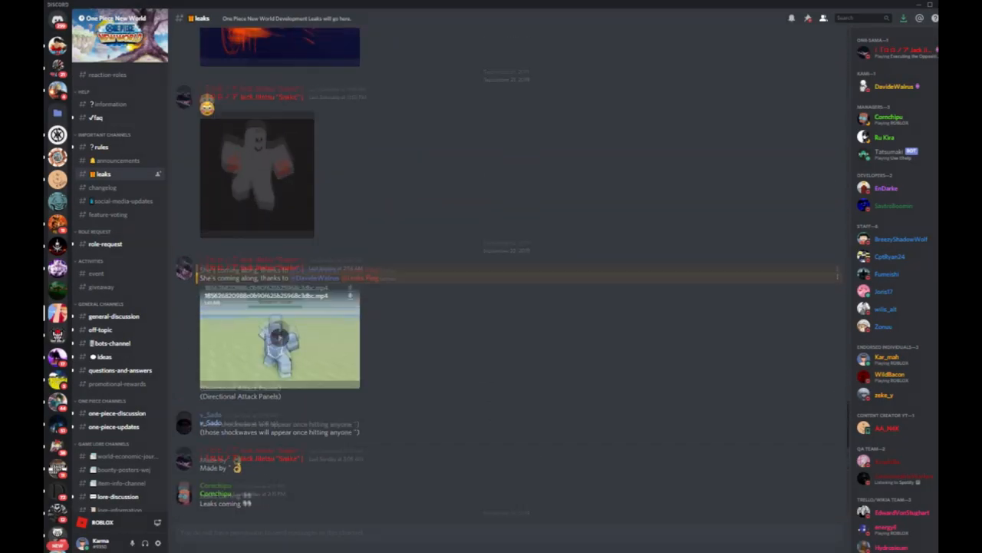
scroll(up, 3)
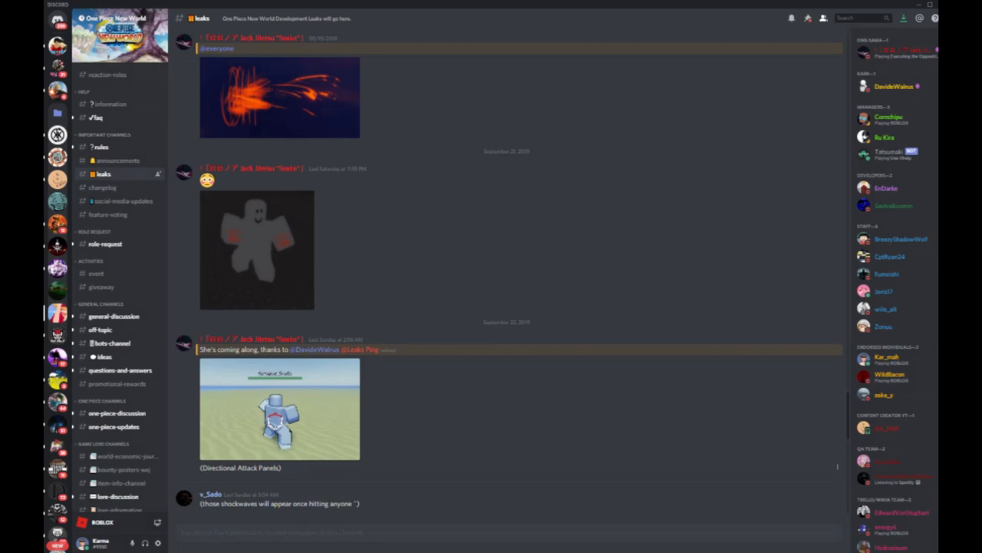
scroll(up, 3)
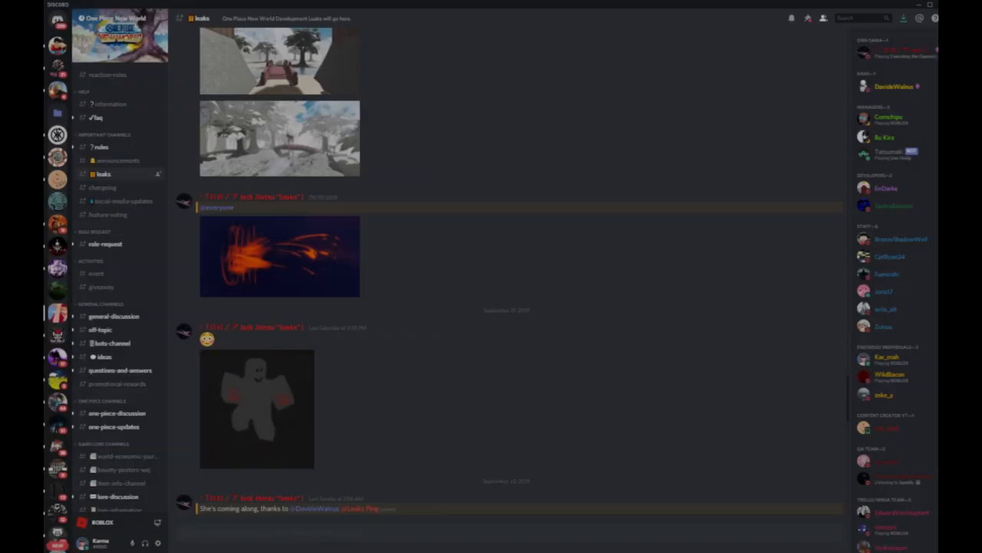
scroll(up, 3)
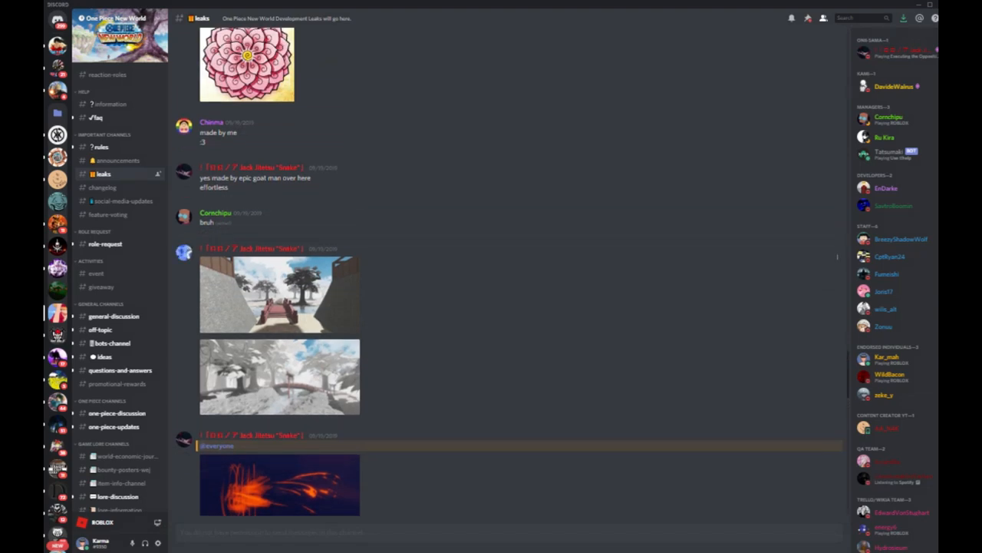
Keep browsing up to the September 2019 posts showing Ringo's Forest's new look and fire effects.
click(280, 295)
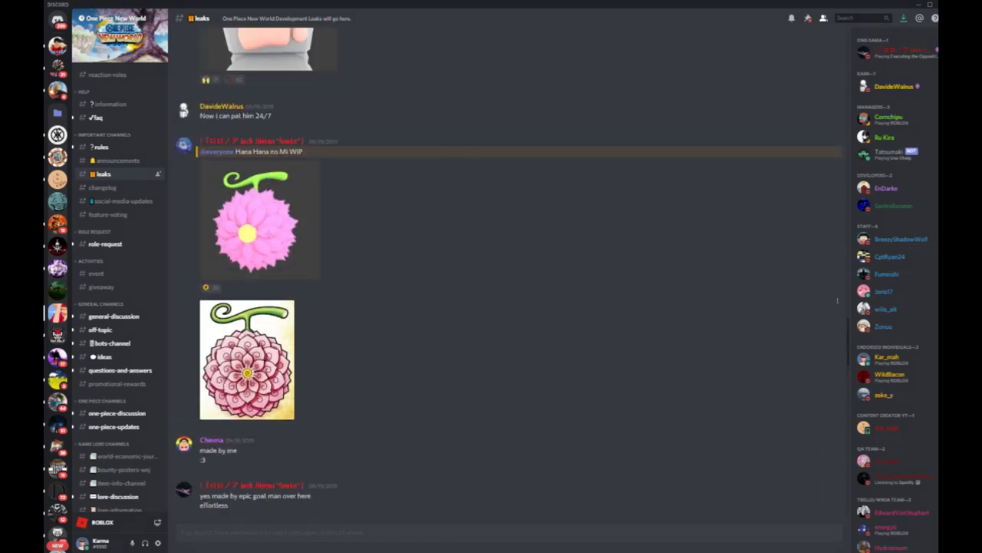
click(257, 222)
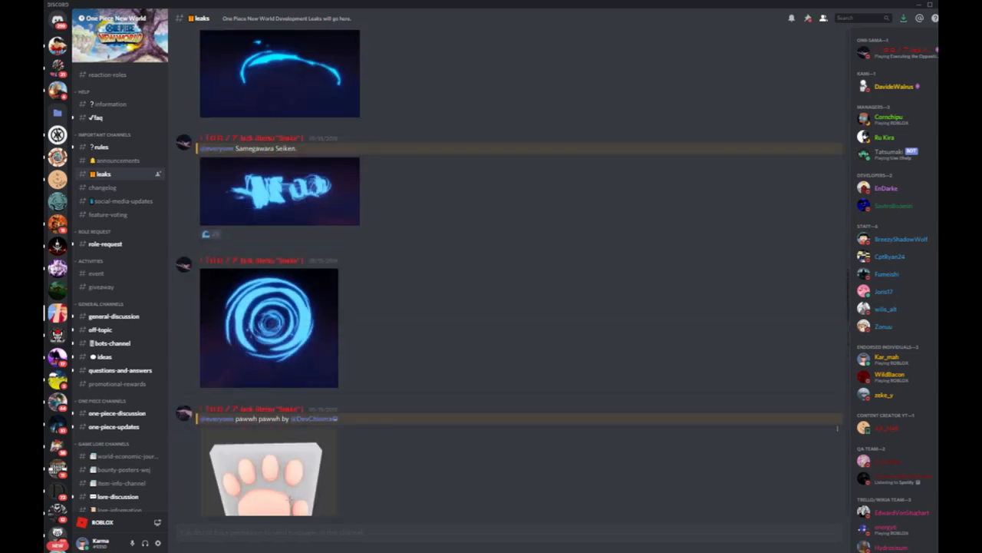
scroll(down, 3)
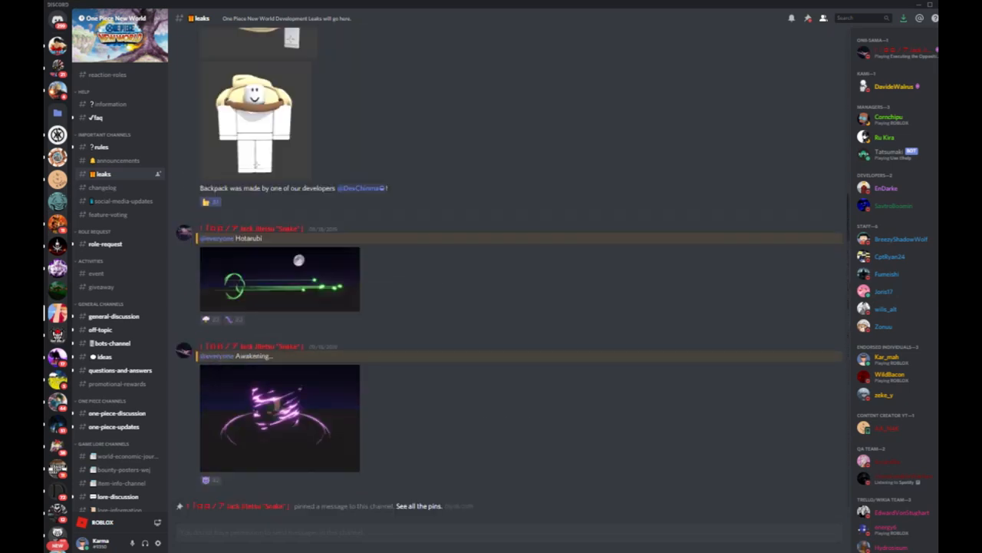
scroll(up, 3)
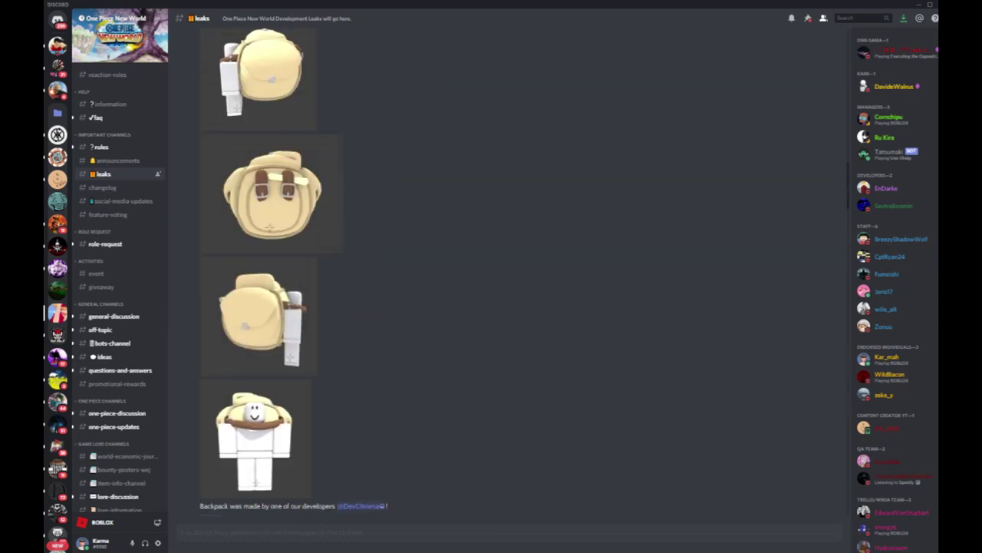
scroll(up, 3)
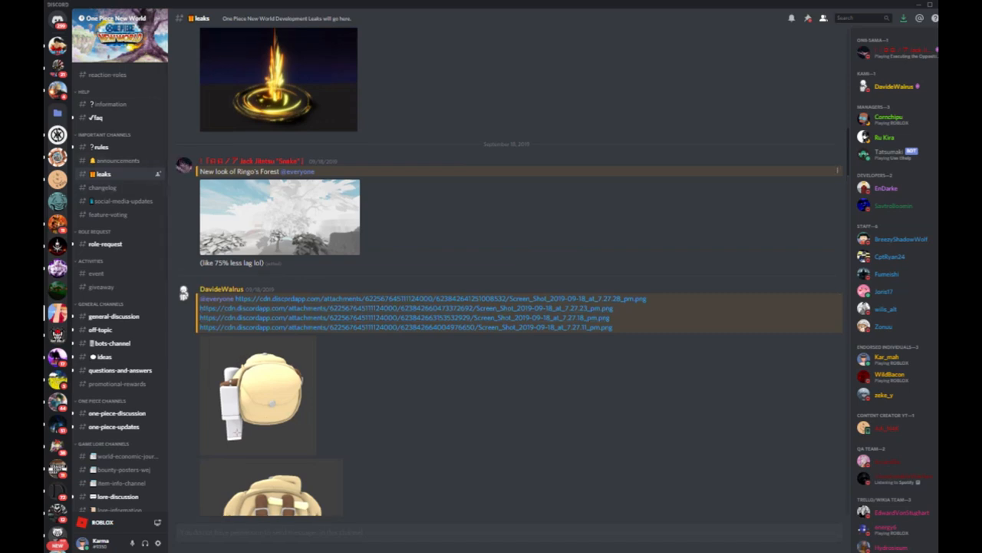
scroll(up, 3)
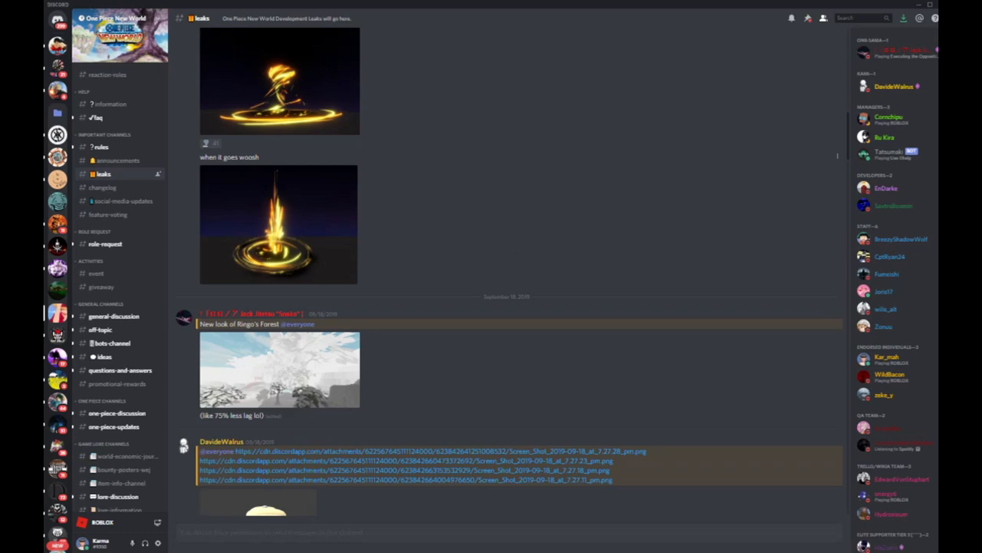
Visit #information and #faq, then open #world-economic-journal with its September 2019 spoiler posts.
click(107, 103)
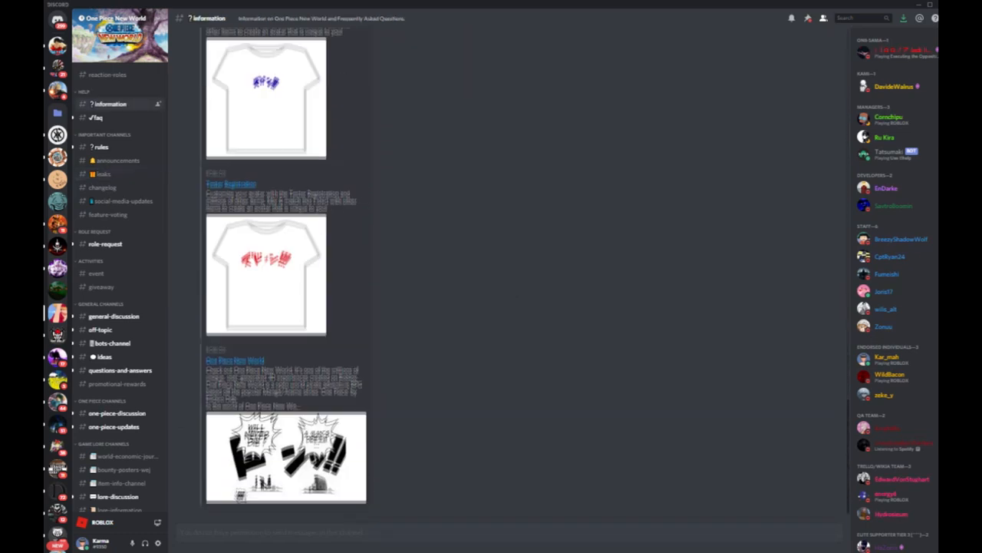
scroll(up, 3)
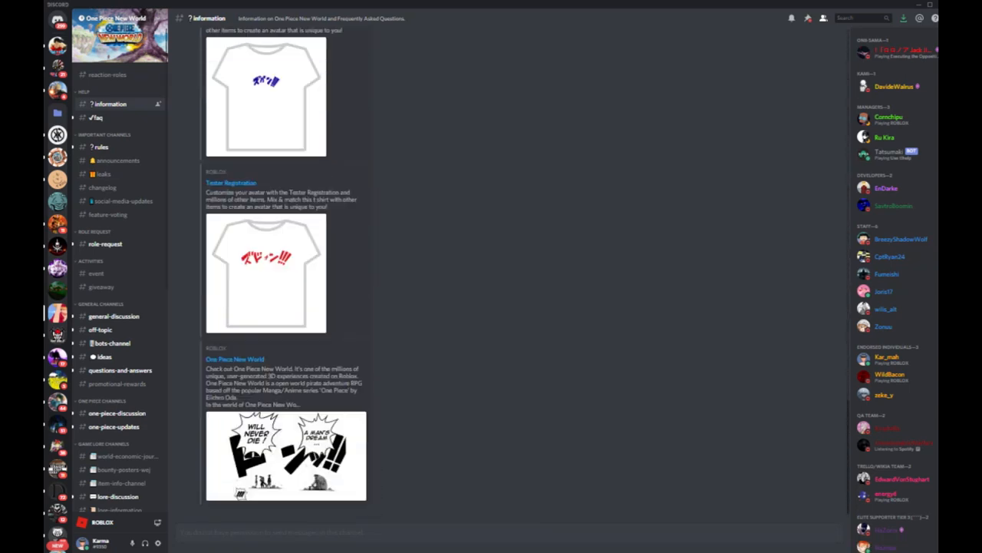
click(97, 116)
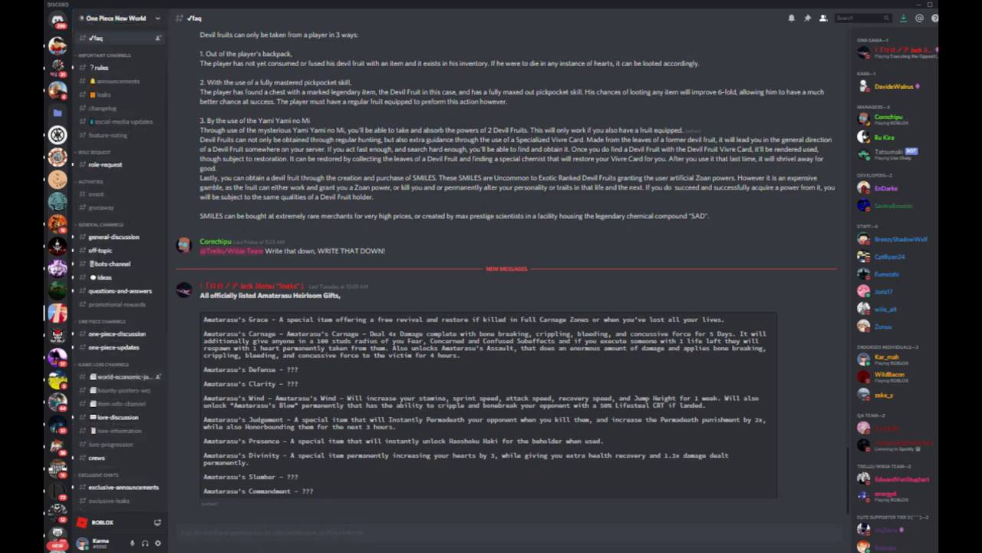
click(121, 376)
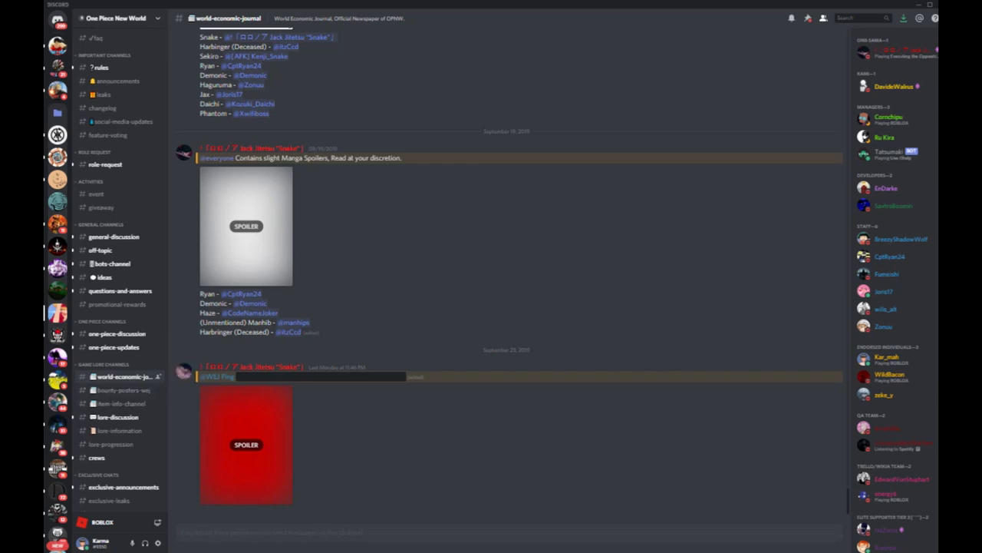
Browse earlier World Economic Journal newspaper posts, ending in the bounty-posters-wej channel.
click(245, 226)
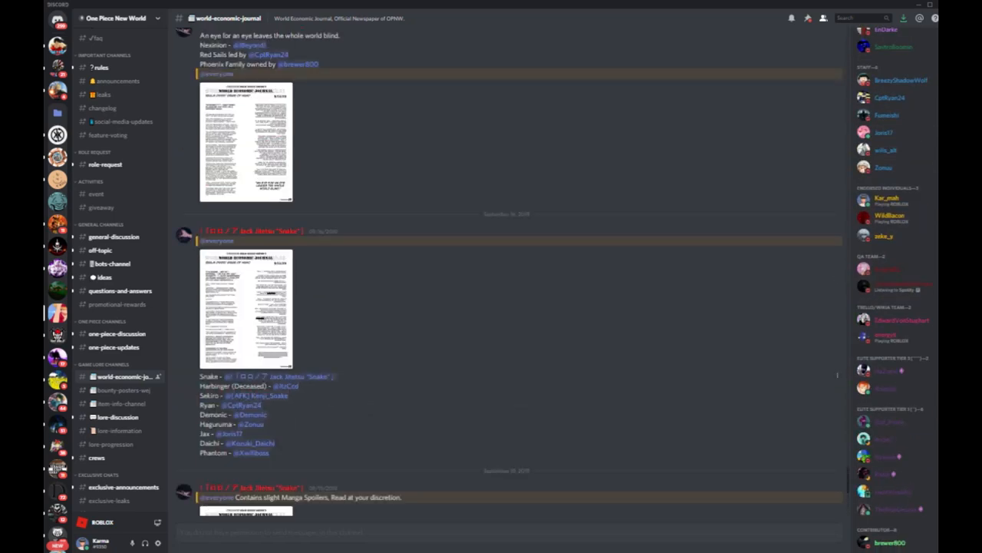
scroll(down, 3)
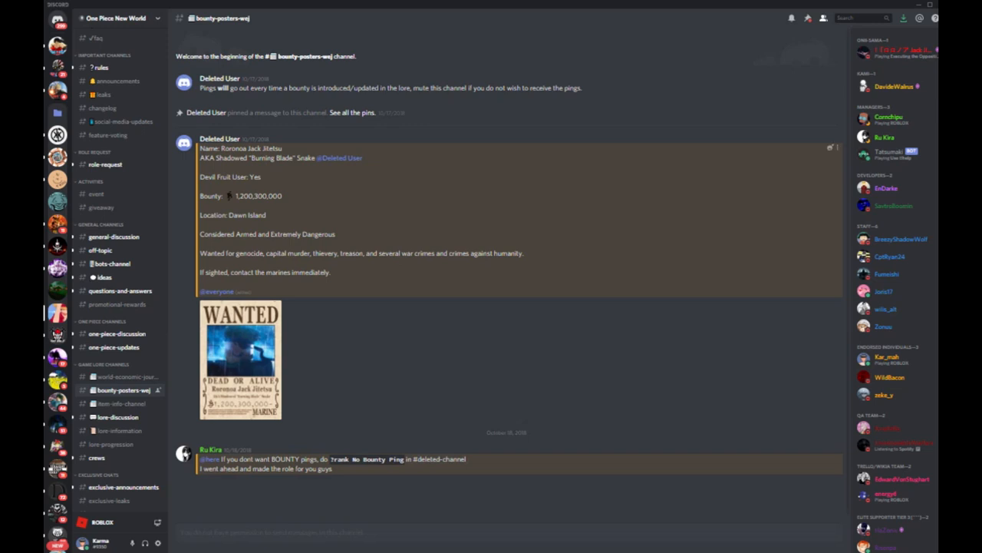
Switch through bounty-posters-wej and world-economic-journal back to #information with its Roblox links.
click(240, 359)
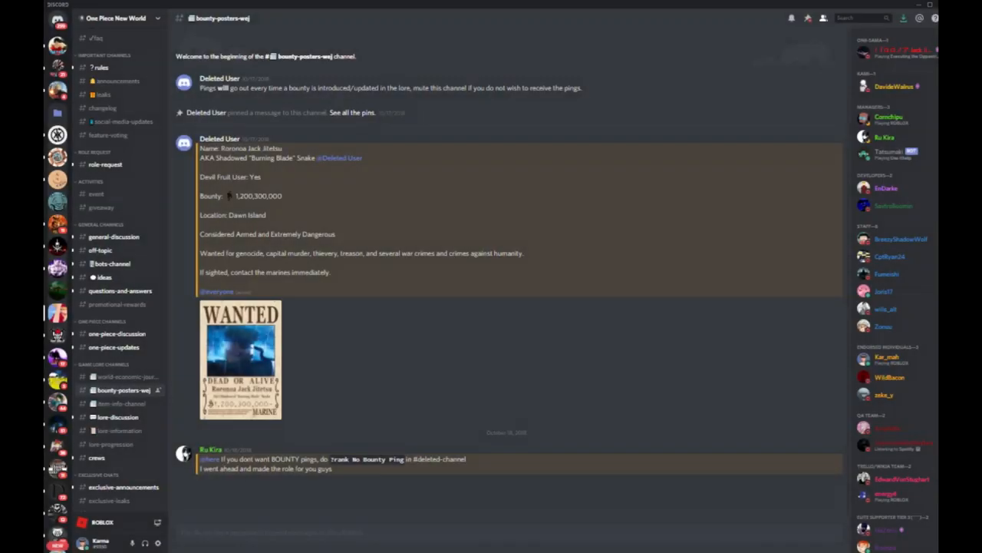
click(126, 376)
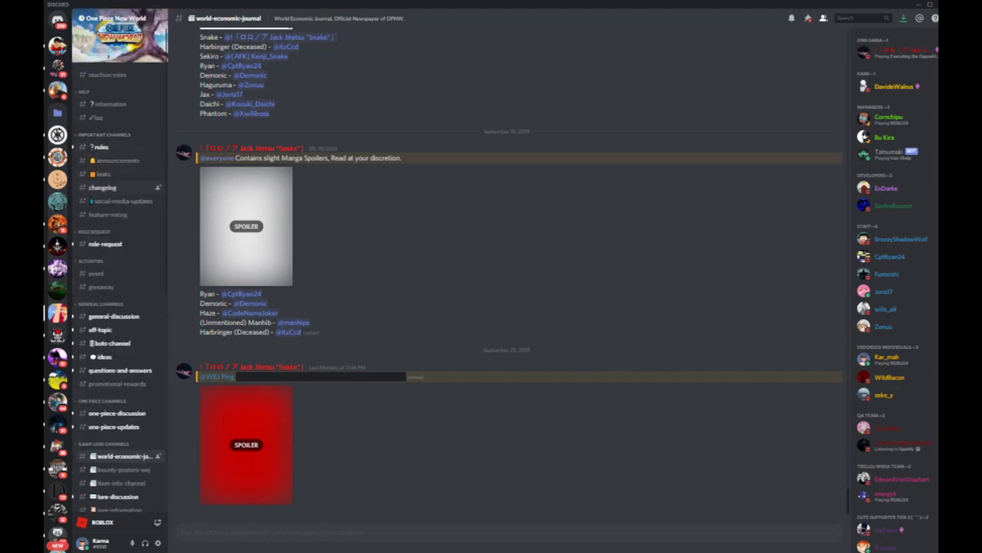
click(108, 104)
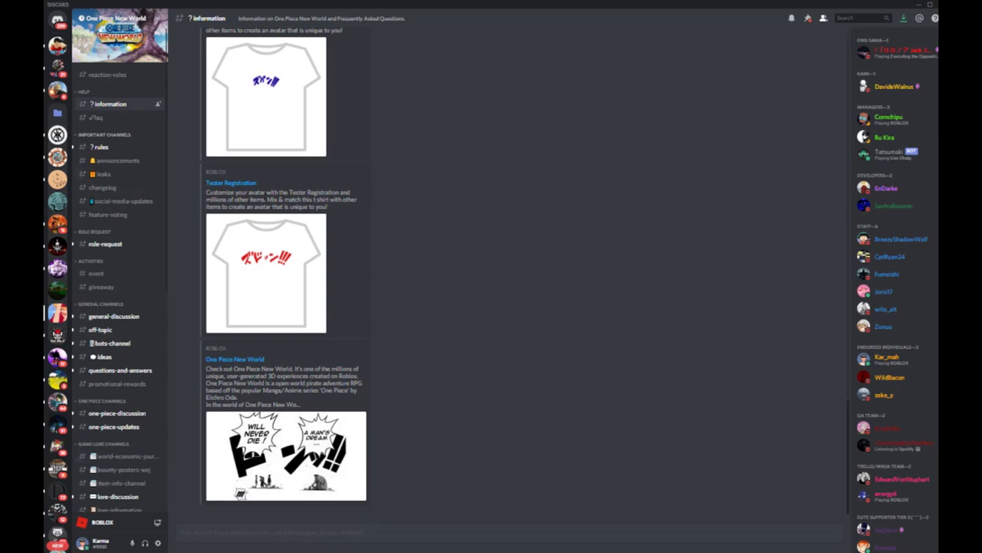
click(96, 117)
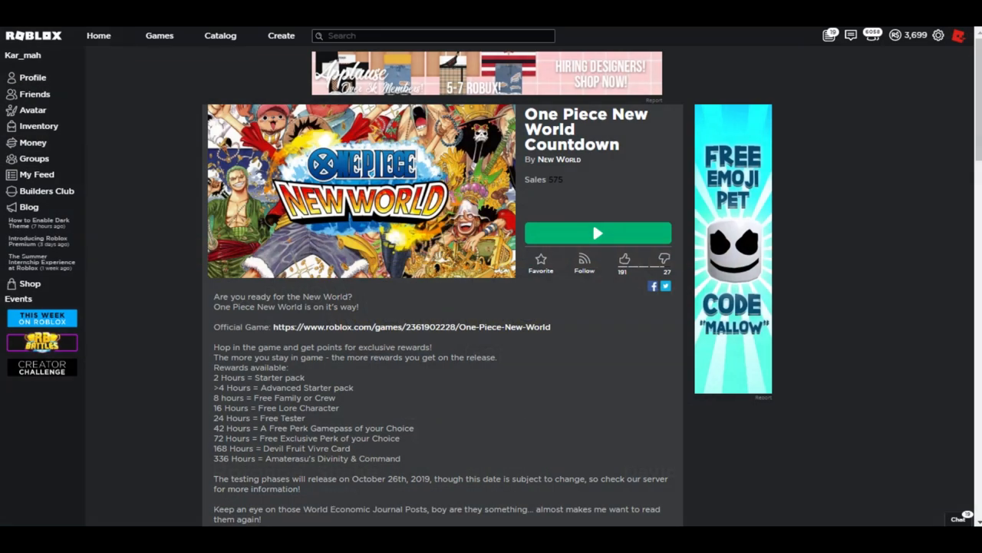
scroll(down, 3)
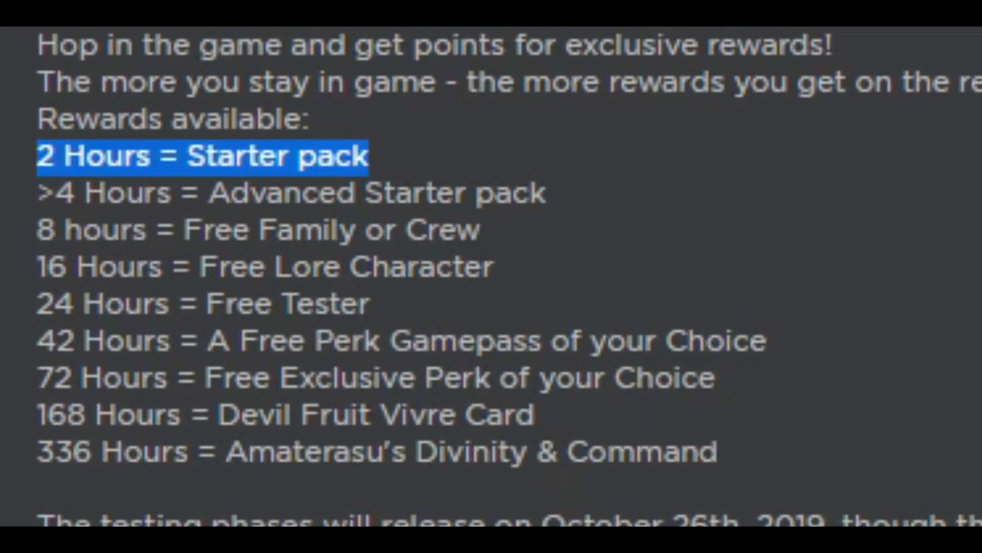
scroll(up, 3)
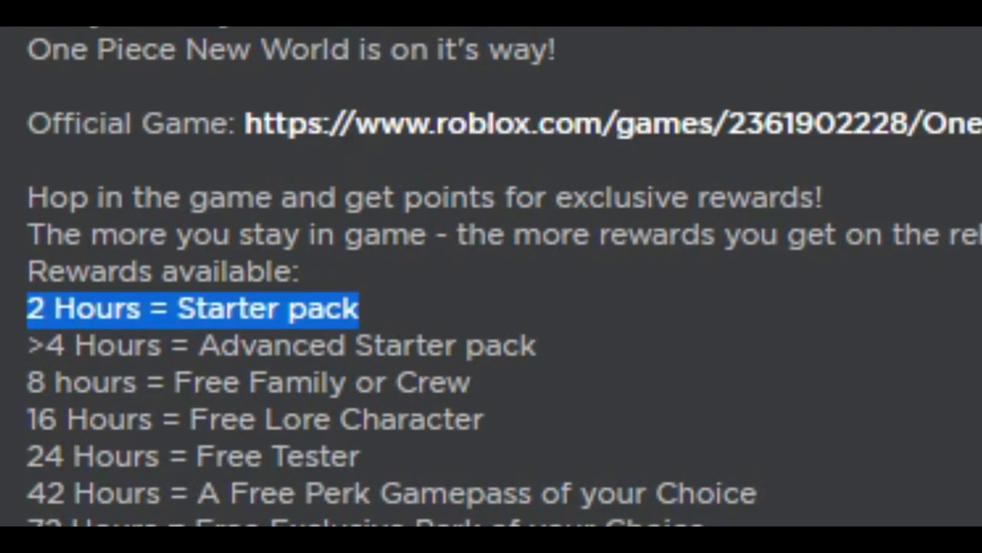
scroll(up, 3)
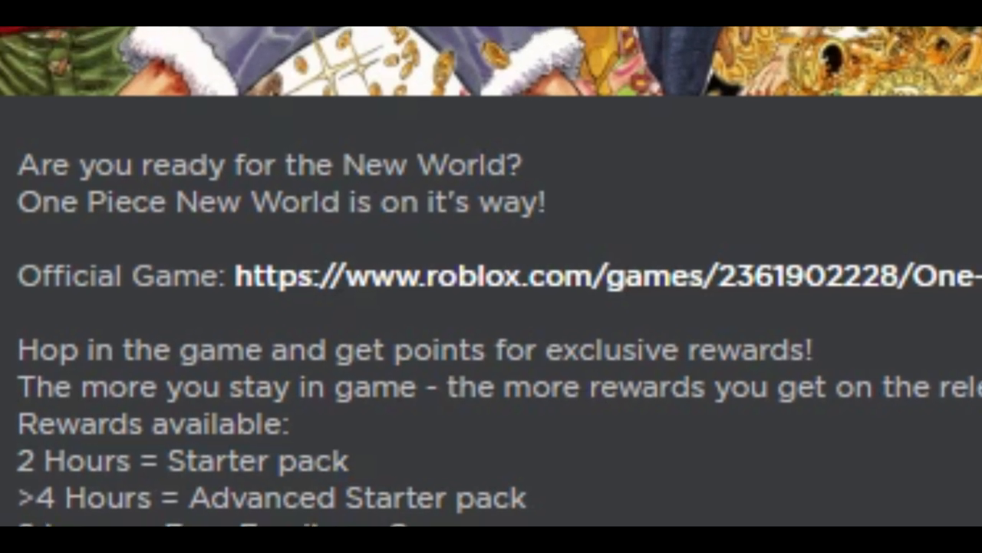
scroll(down, 3)
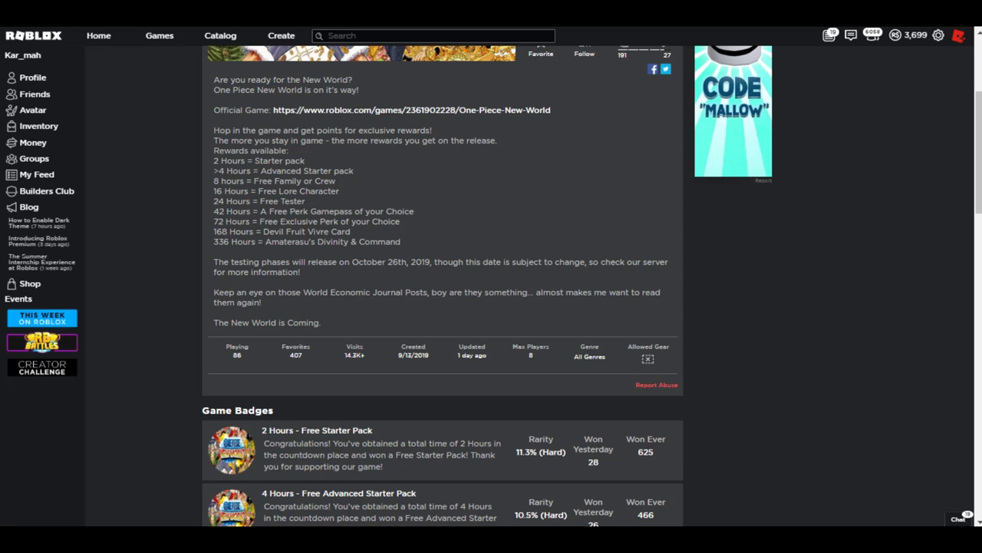
Highlight and scroll through the Game Badges list of hourly rewards.
drag(214, 161, 400, 242)
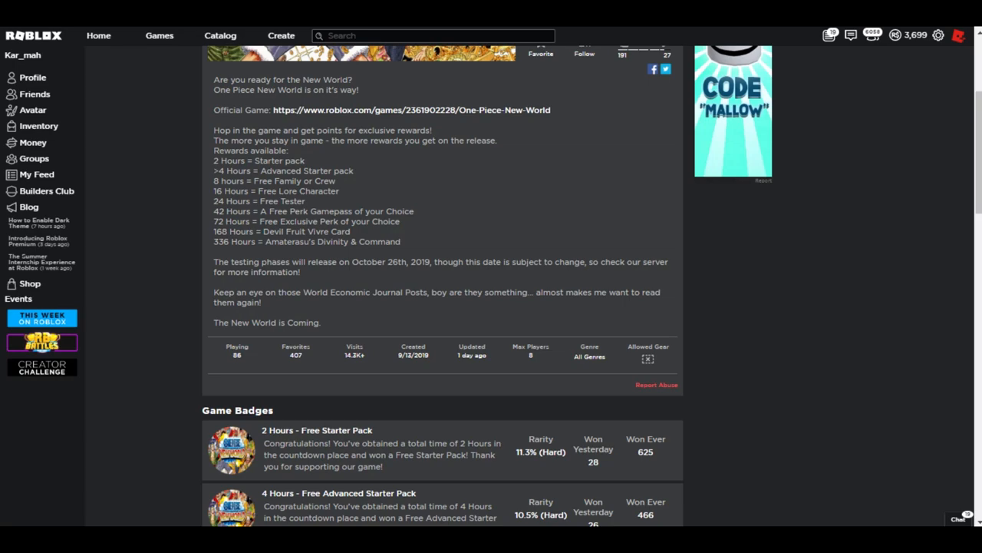
scroll(down, 3)
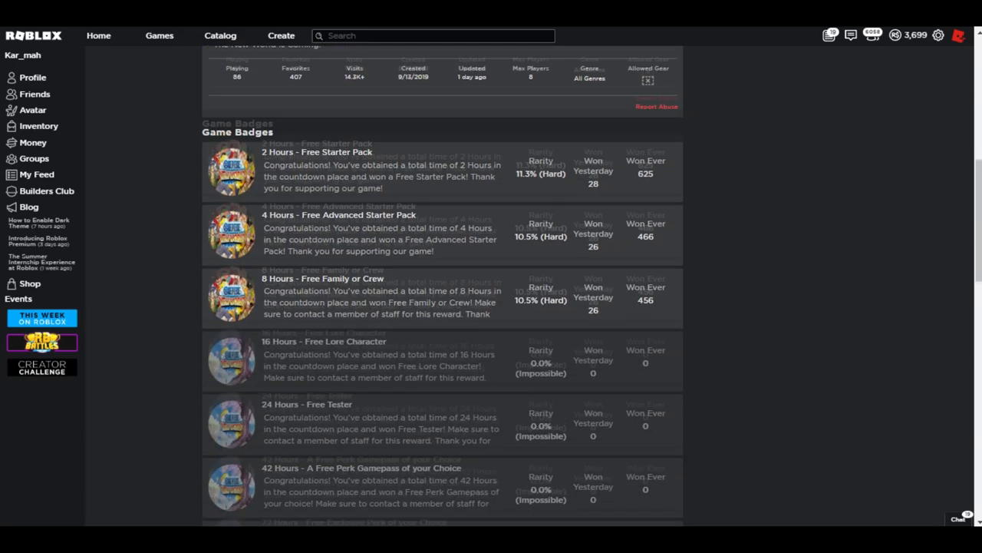
scroll(up, 3)
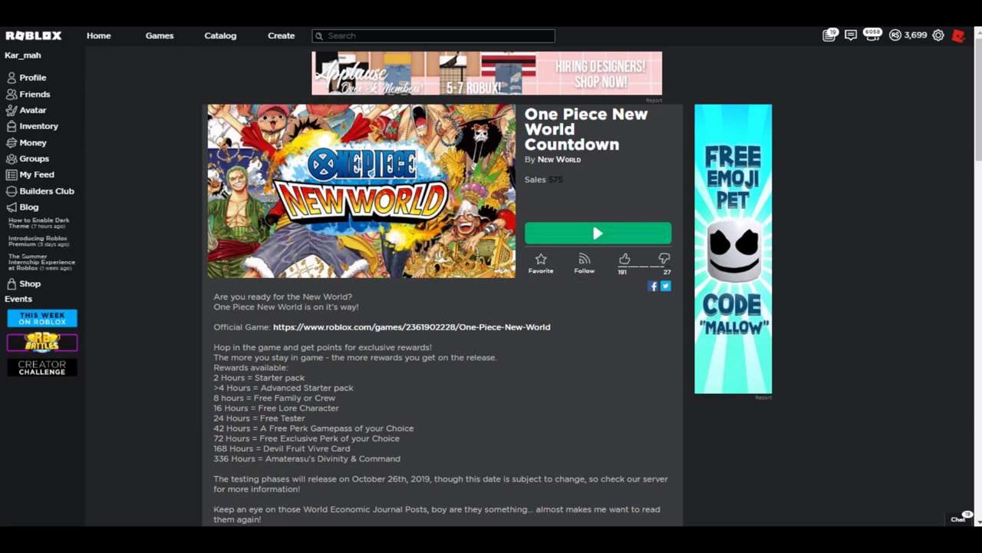
scroll(down, 3)
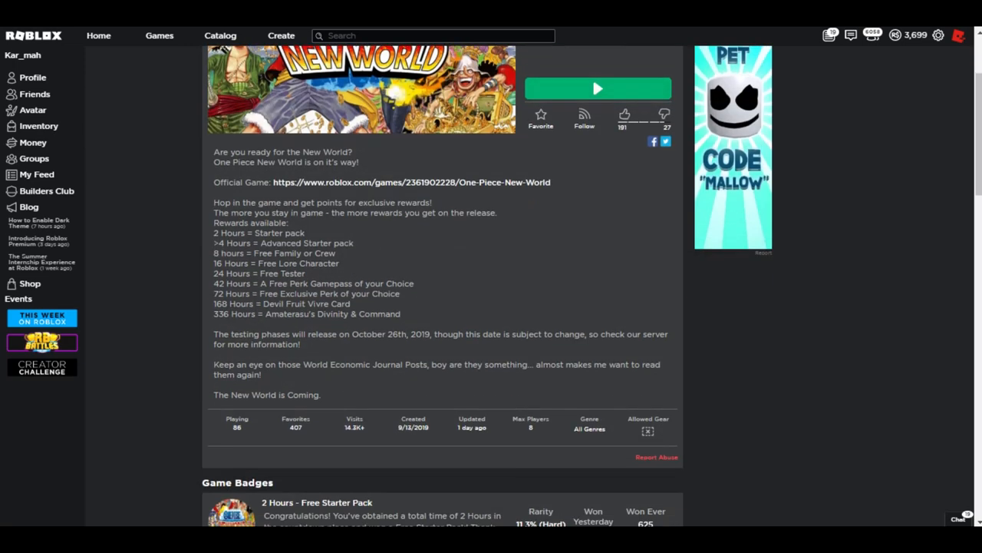
drag(214, 232, 401, 313)
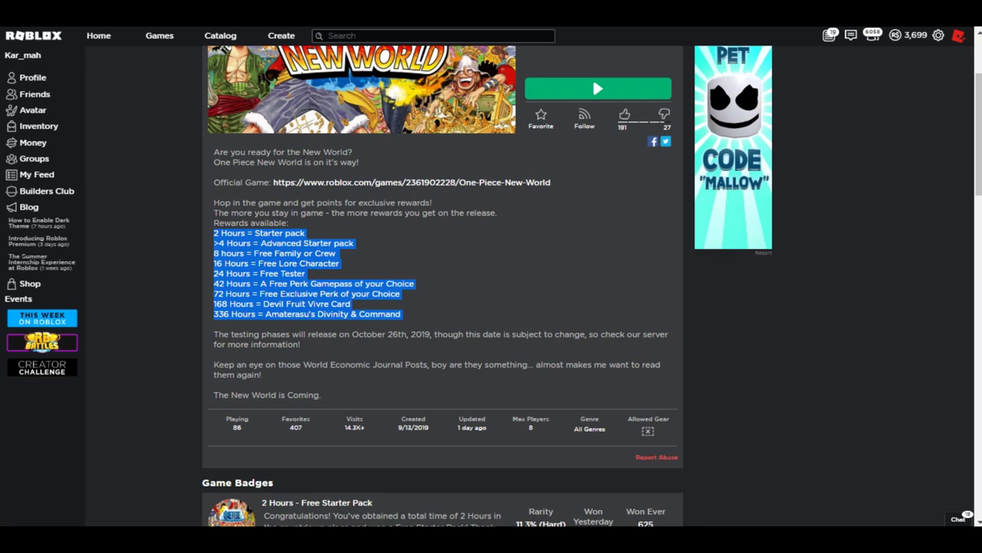
scroll(down, 3)
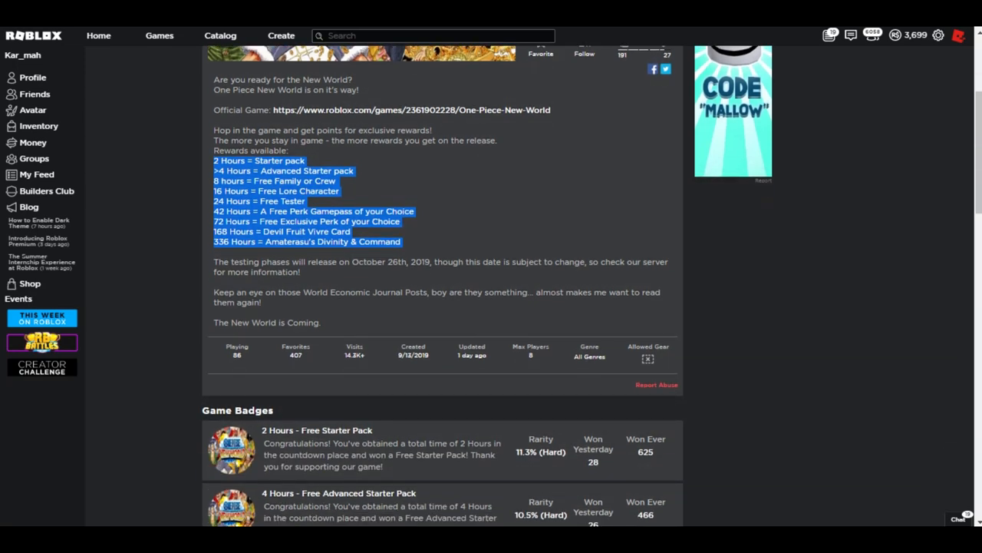
scroll(down, 3)
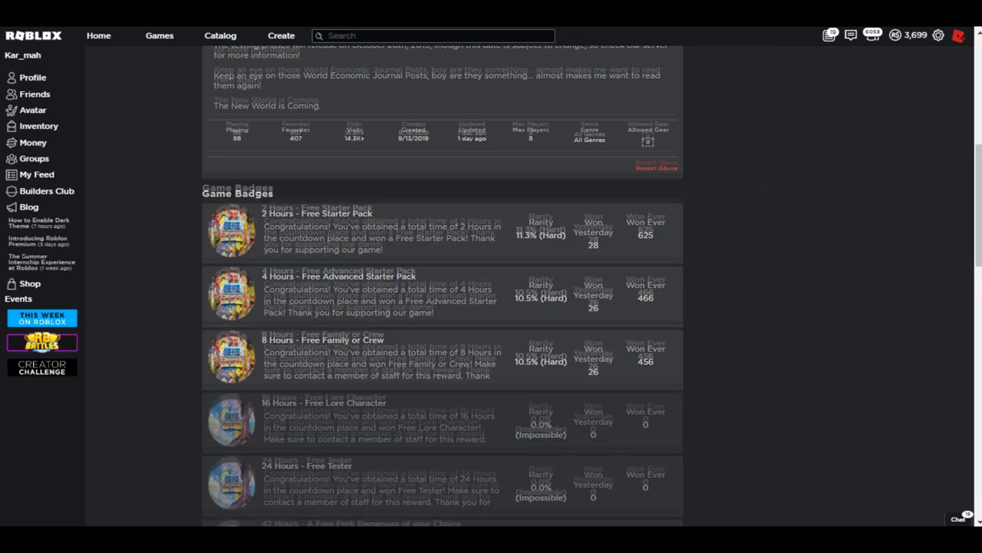
scroll(down, 3)
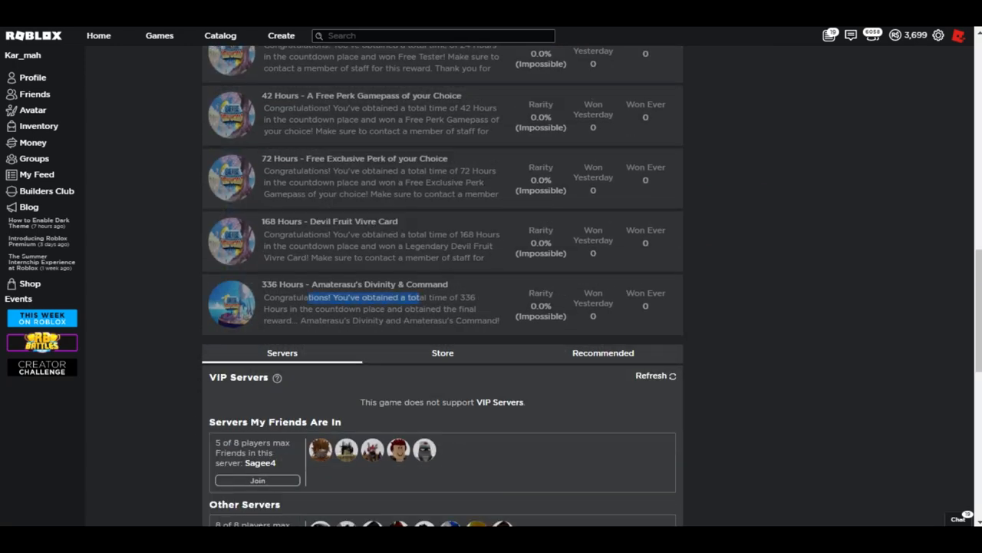
Return to the top of the game page and launch the One Piece New World Countdown.
scroll(up, 3)
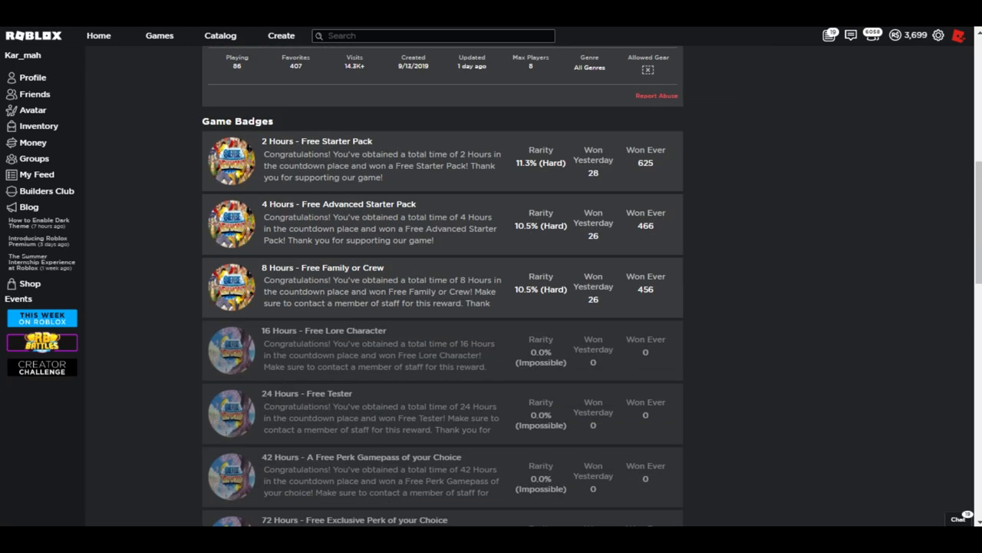
scroll(down, 3)
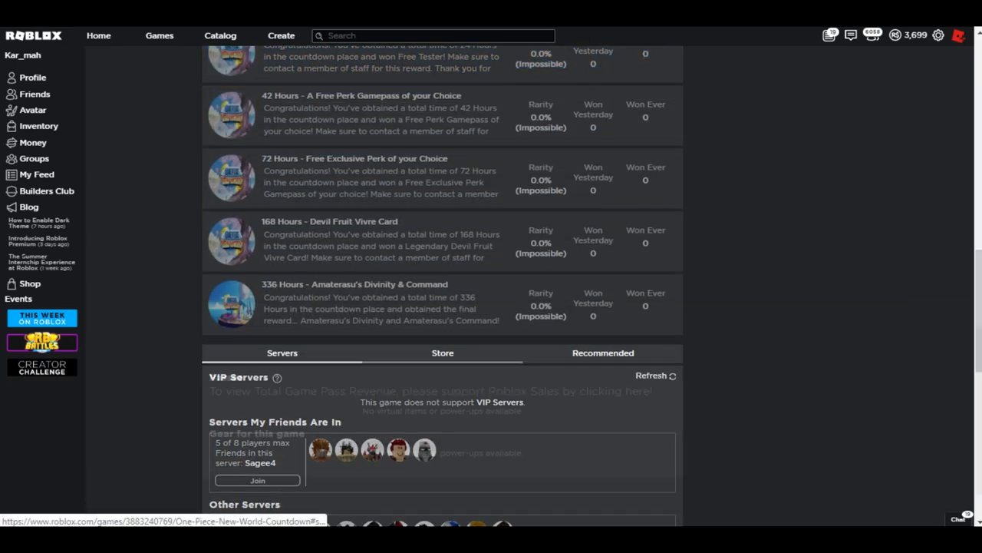
click(603, 352)
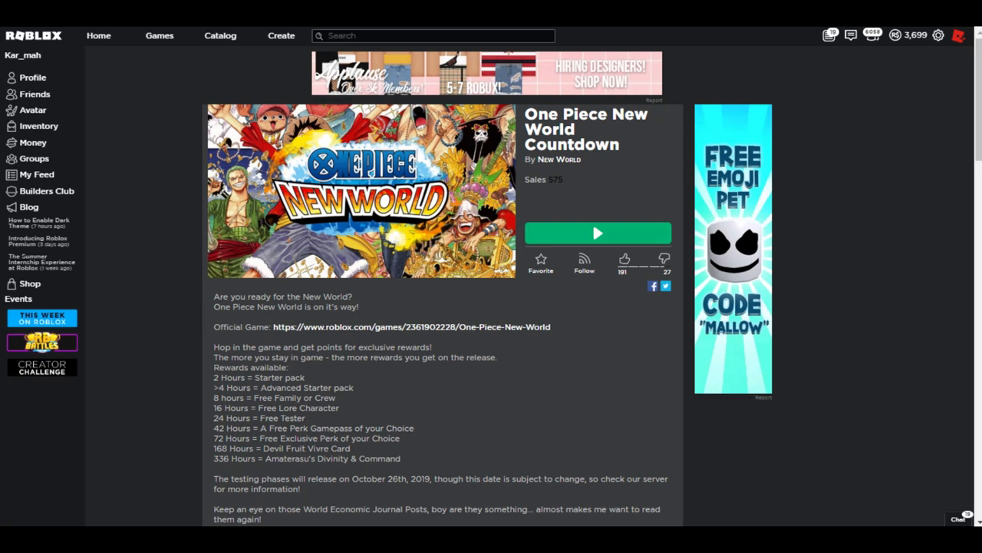
click(598, 233)
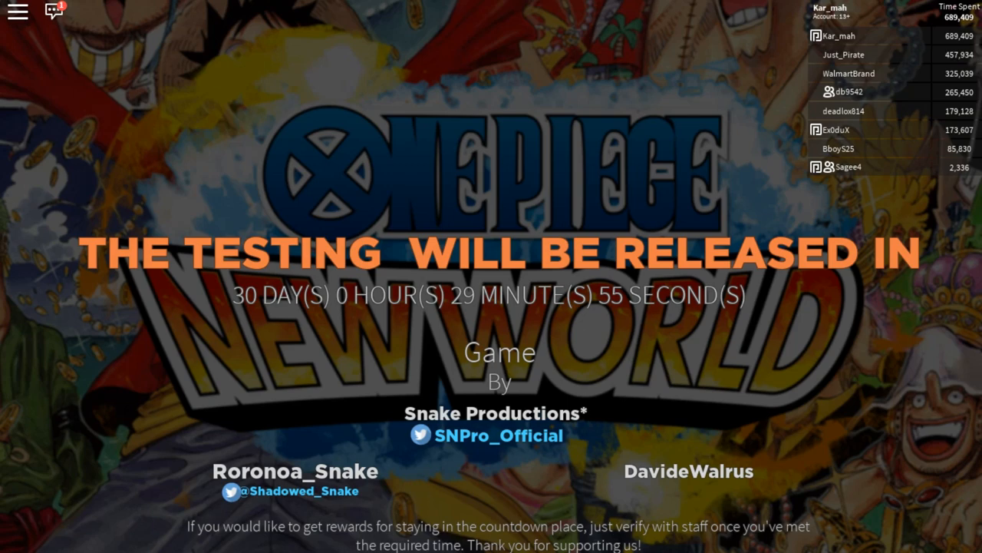